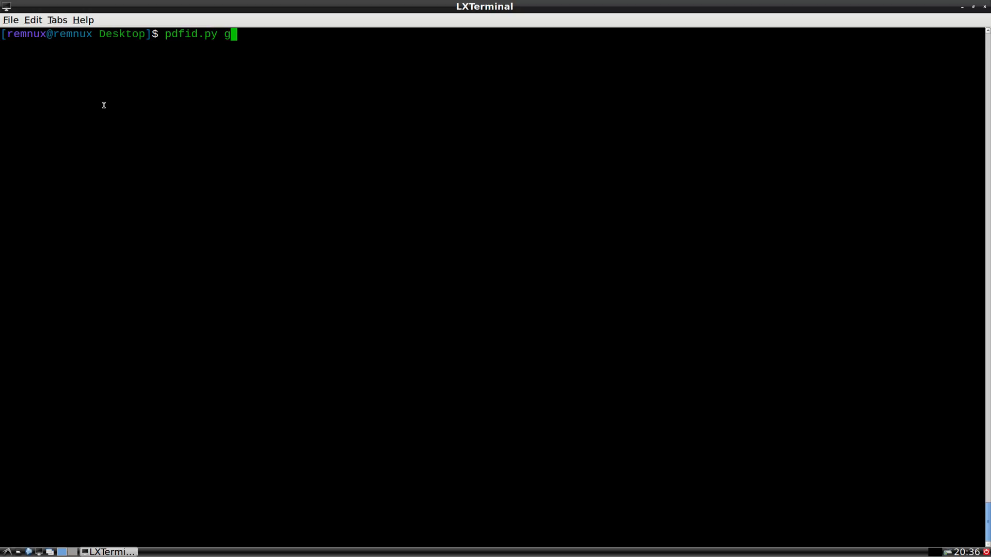
- Run pdfid.py on good.pdf, confirming zero JavaScript, OpenAction and EmbeddedFile counts
key(Return)
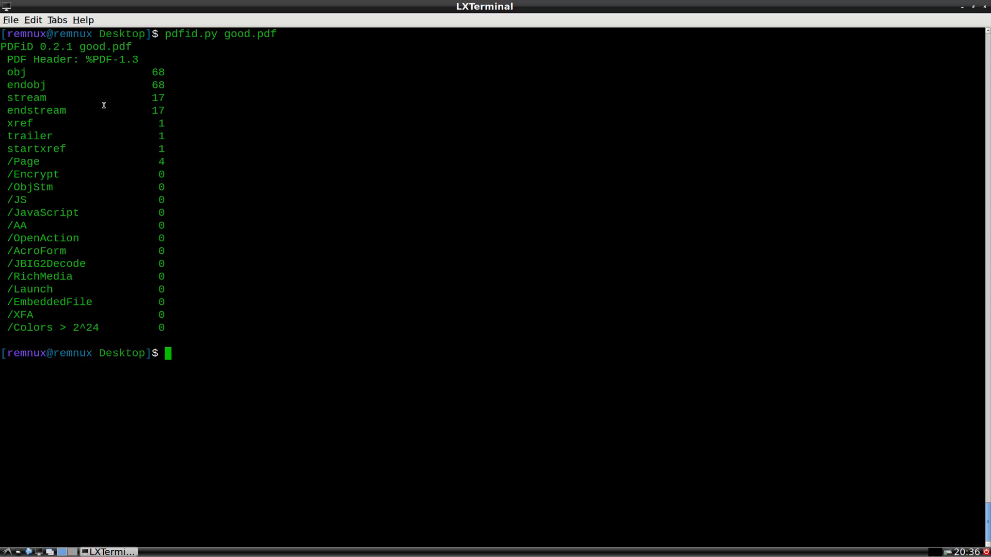
text(pdfid.py)
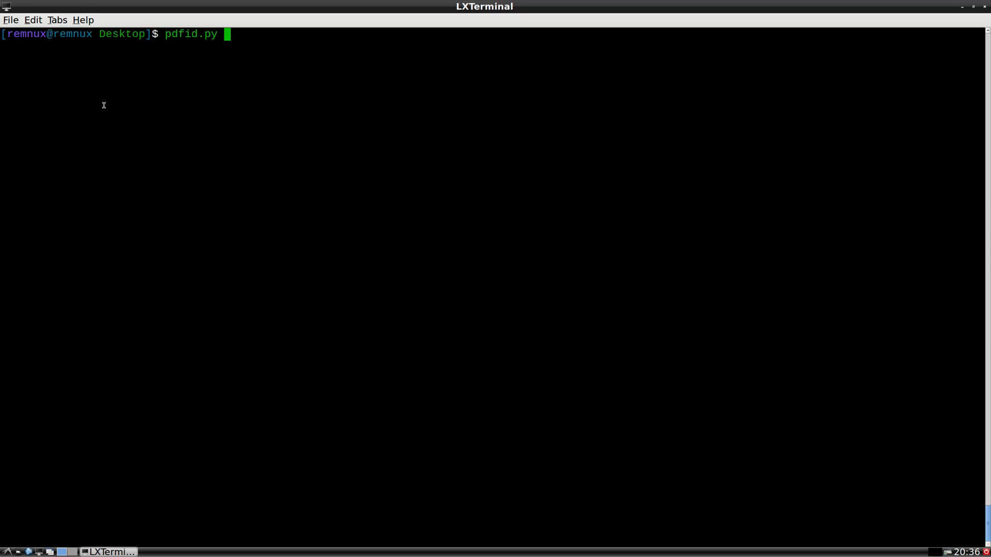
- Discard the half-typed pdfid.py command, leaving an empty prompt
key(Return)
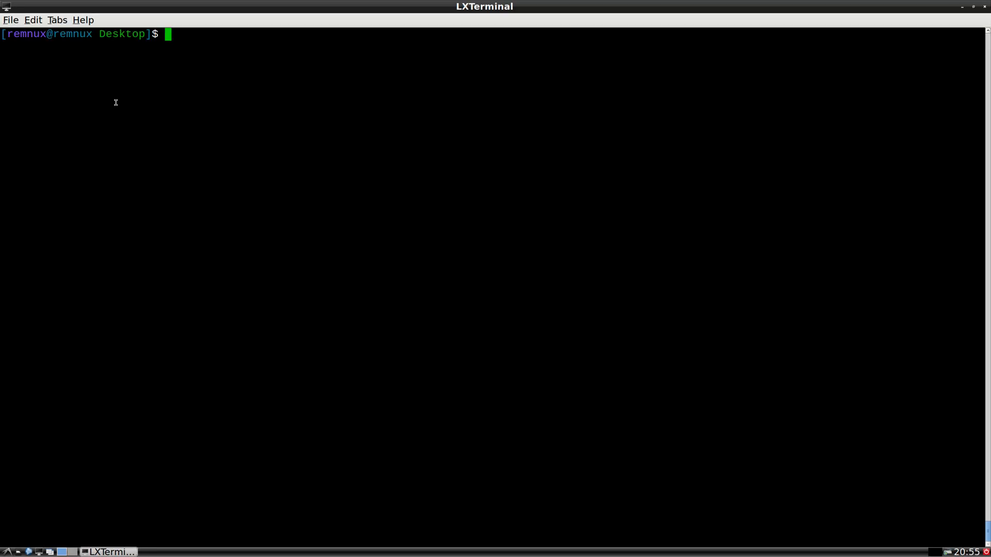
- Run pdf-parser.py evil.pdf and page through objects 1 to 8
text(pdf-parser)
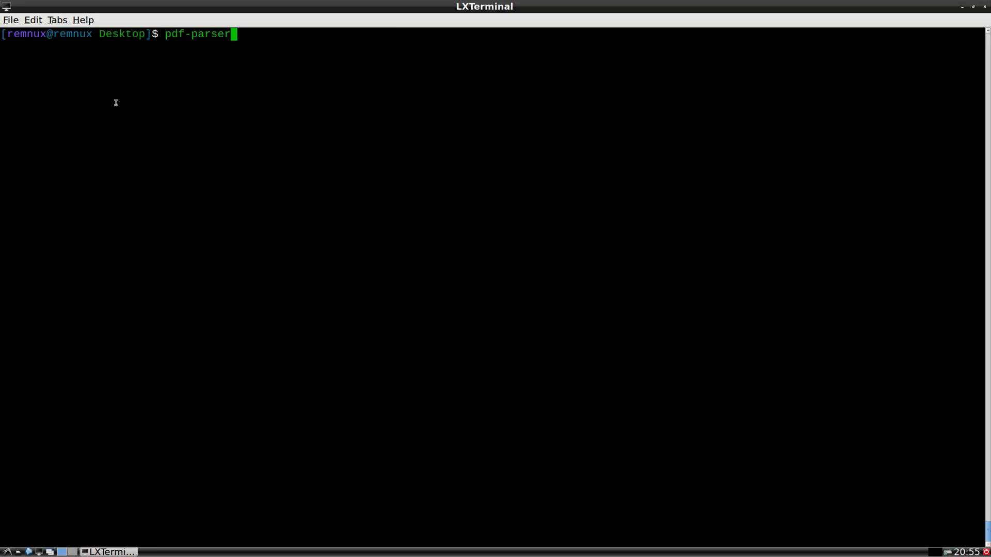
text(.py evil.pdf)
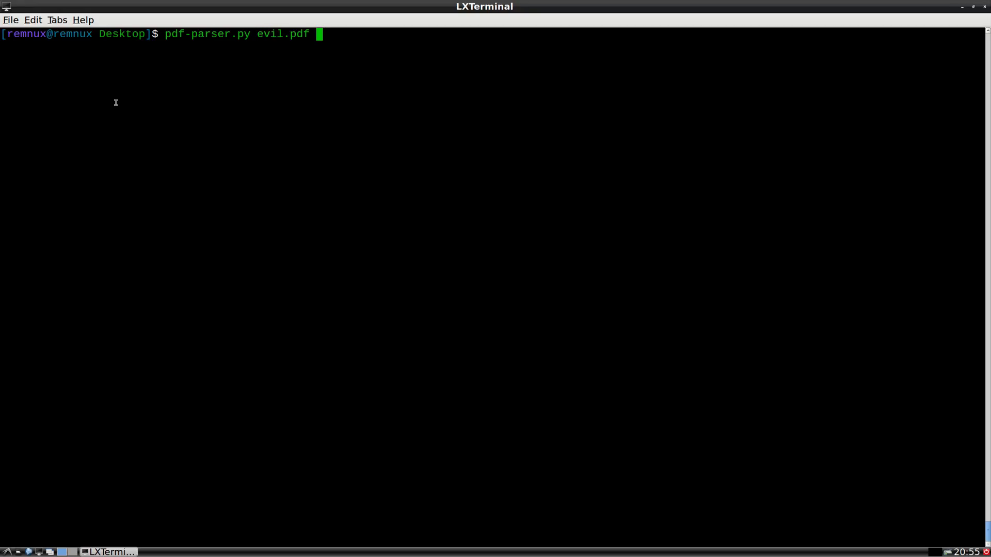
key(Return)
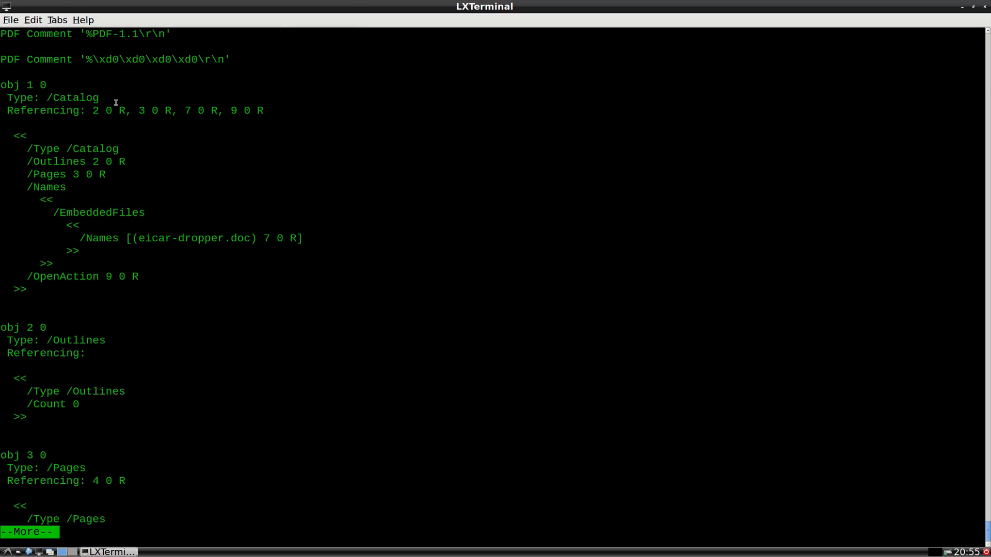
mouse_move(32, 258)
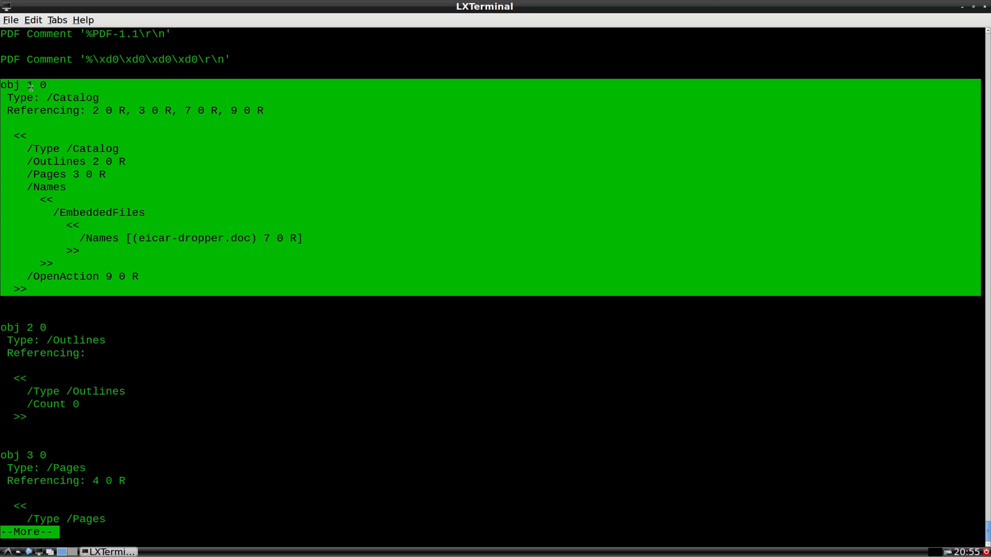
mouse_move(93, 304)
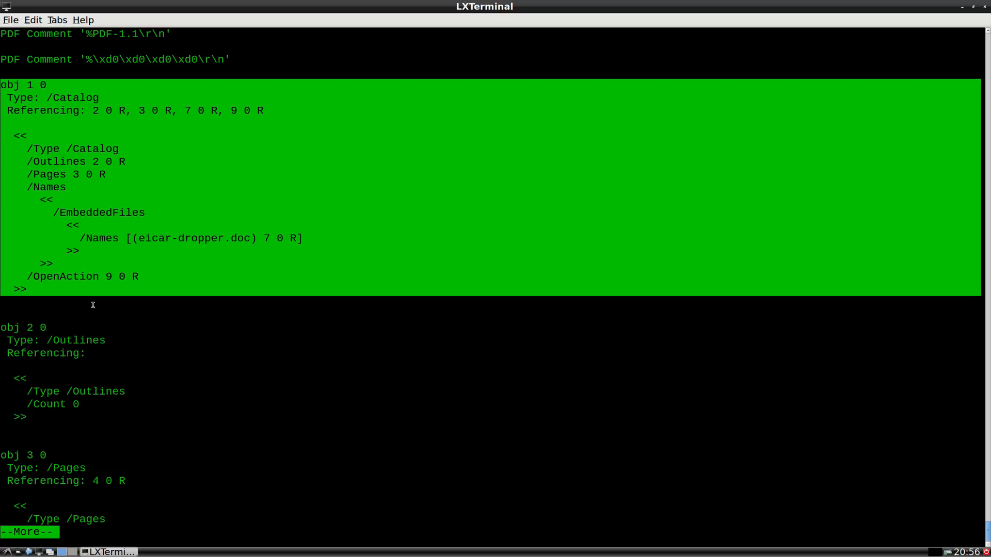
mouse_move(69, 217)
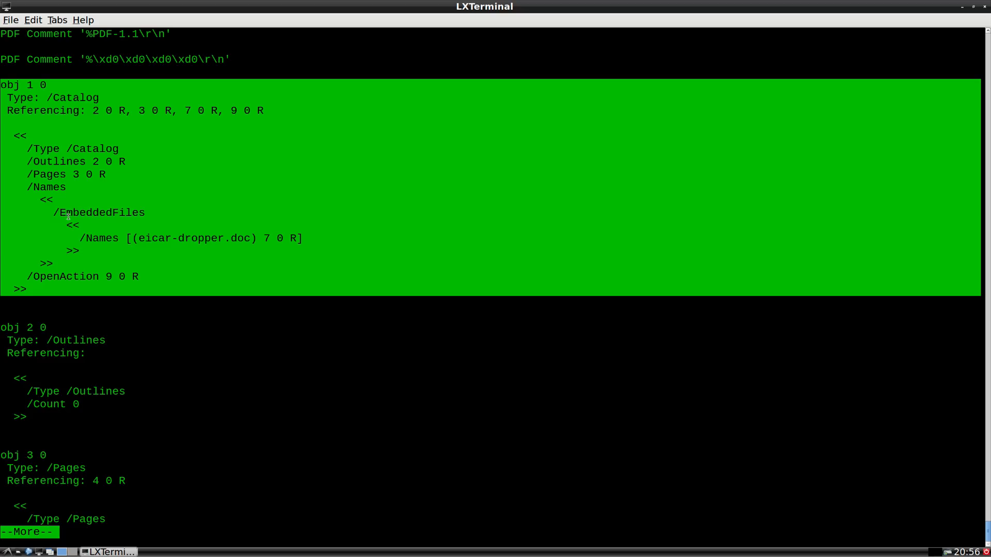
mouse_move(235, 267)
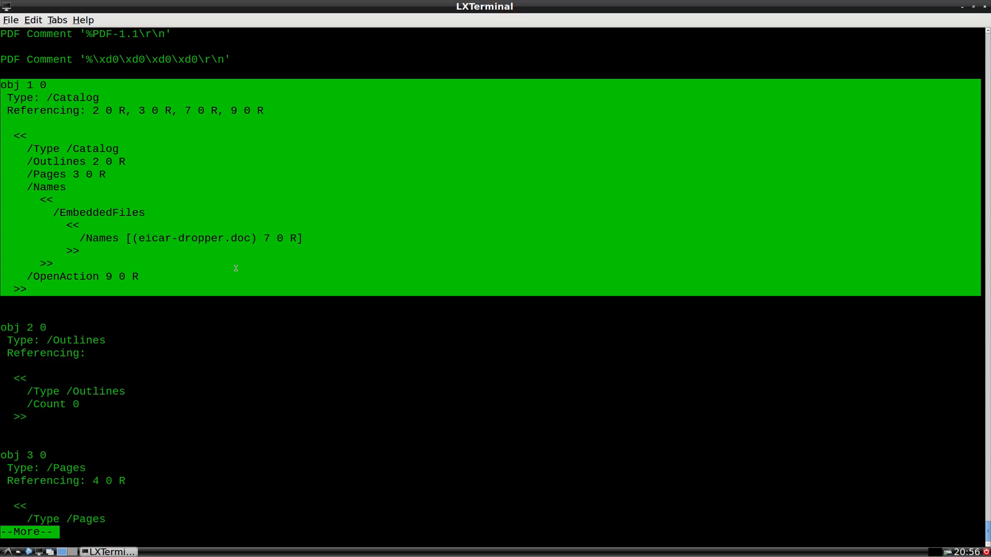
mouse_move(253, 357)
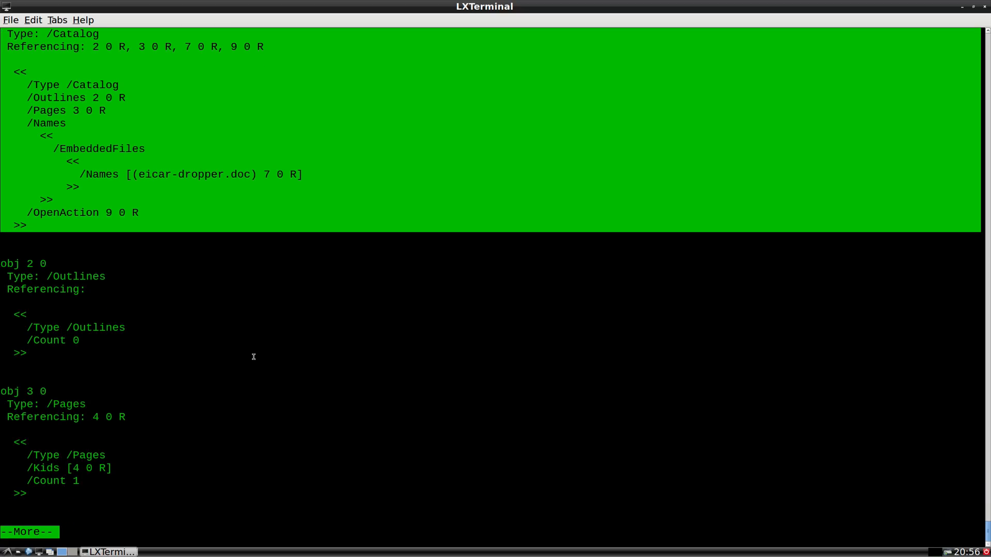
scroll(down, 3)
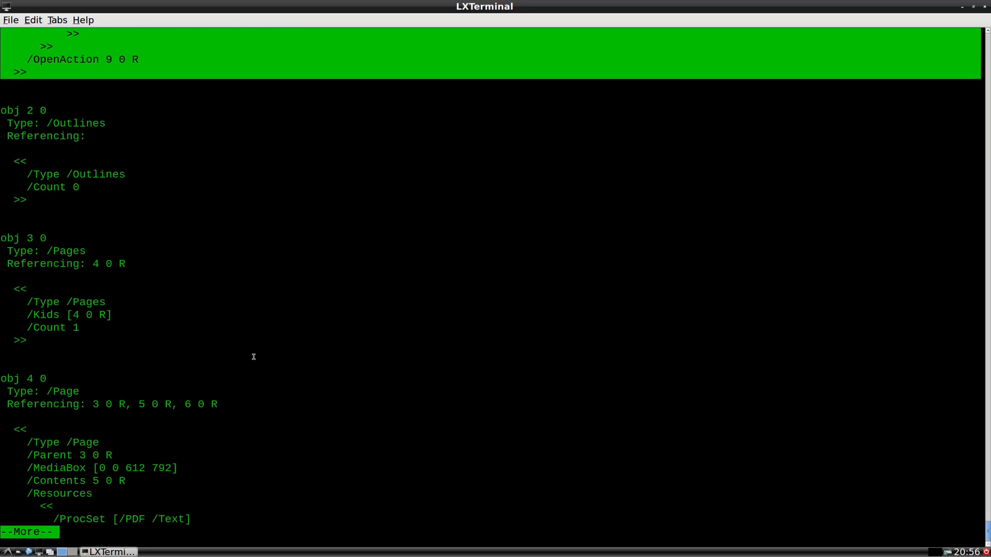
key(space)
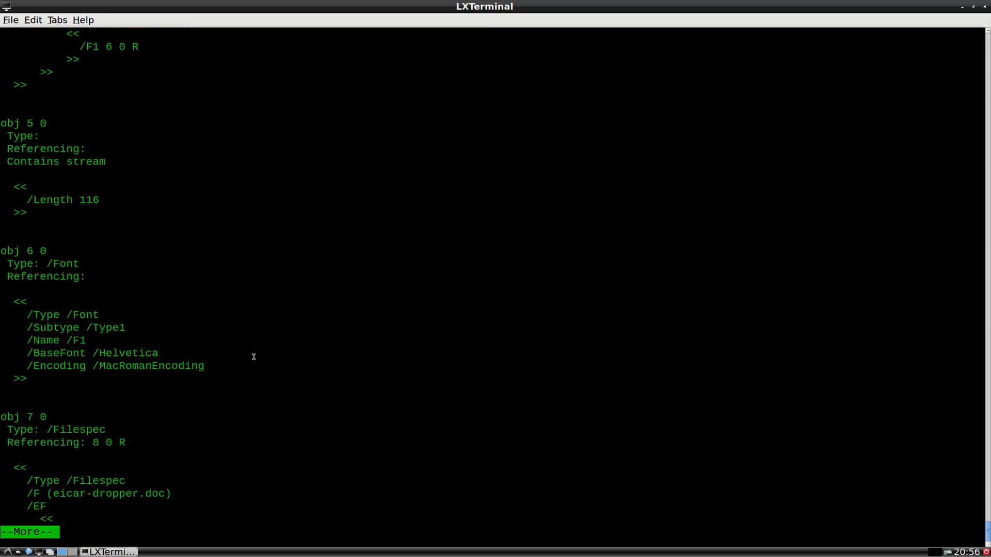
scroll(down, 3)
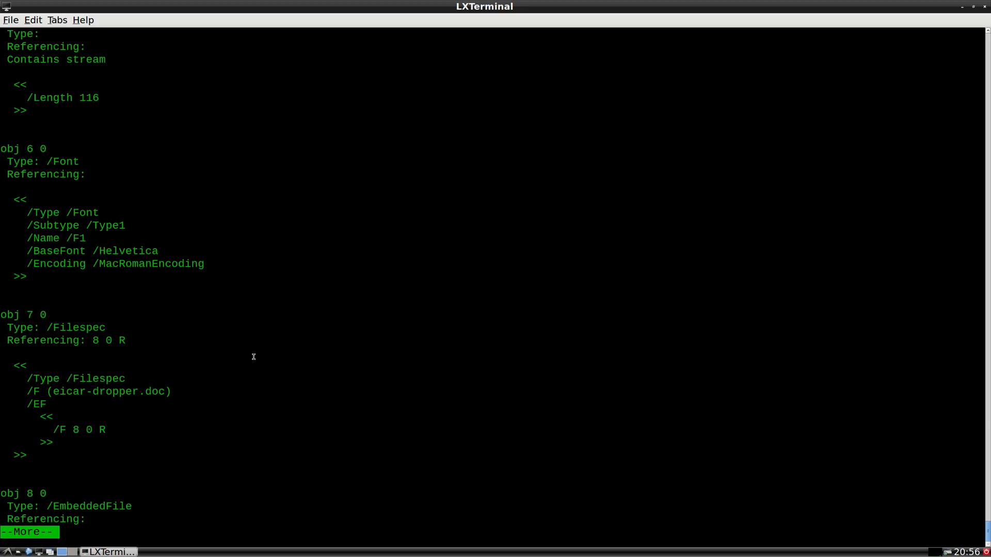
mouse_move(98, 396)
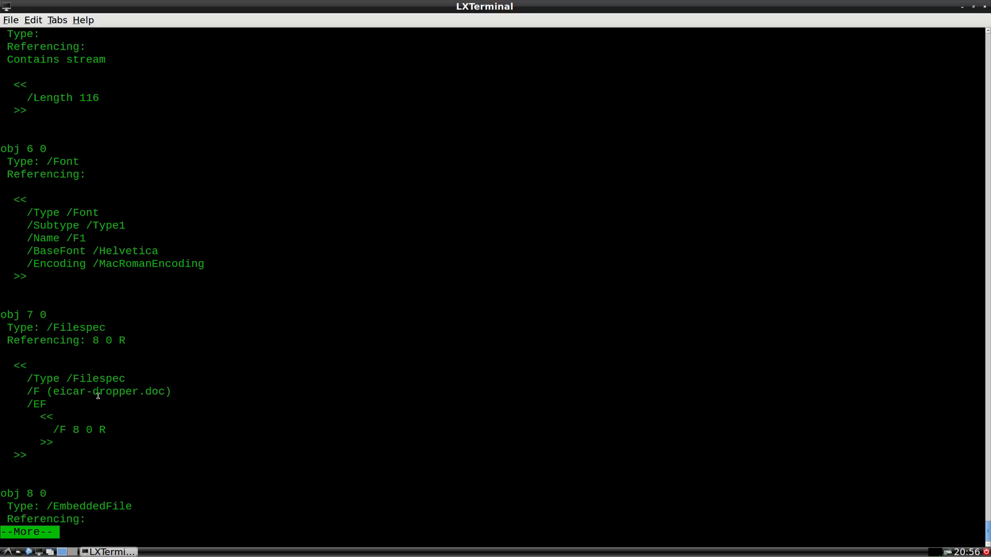
- Highlight the 8 0 R reference pointing to the embedded file object
double_click(88, 430)
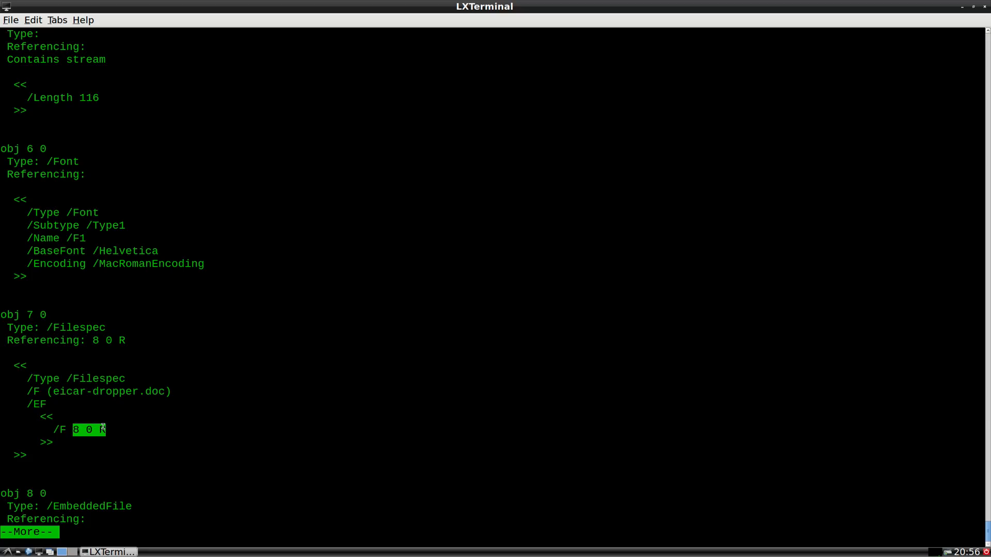
mouse_move(212, 442)
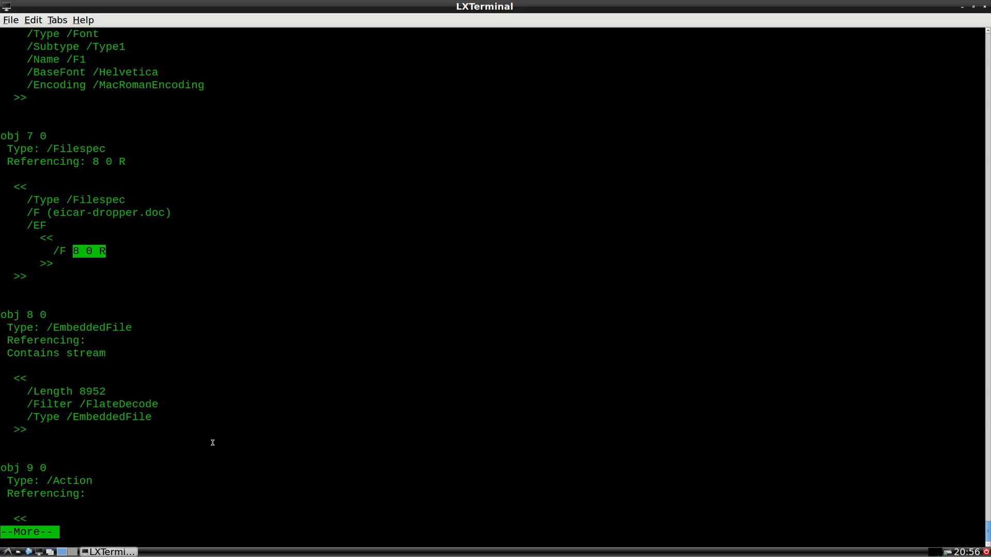
mouse_move(36, 432)
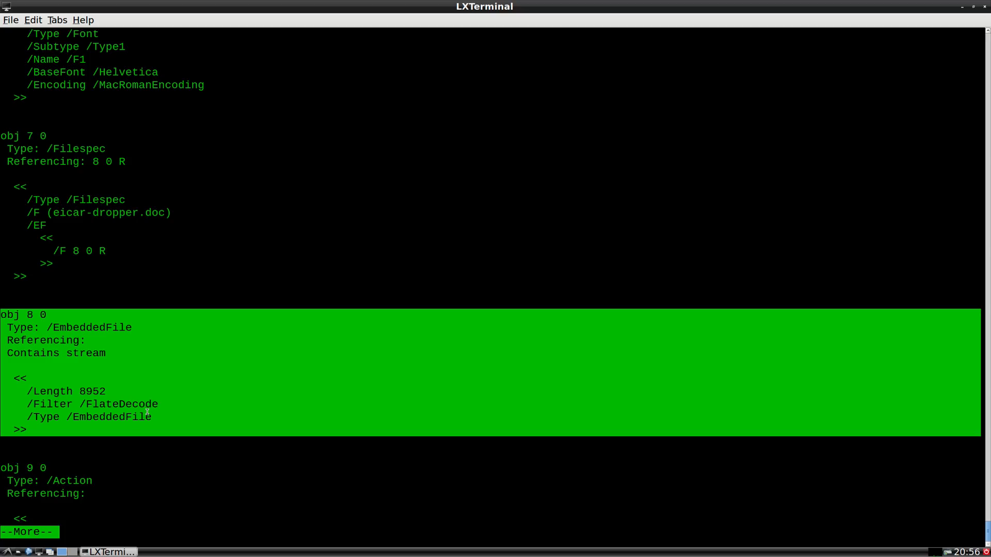
mouse_move(323, 445)
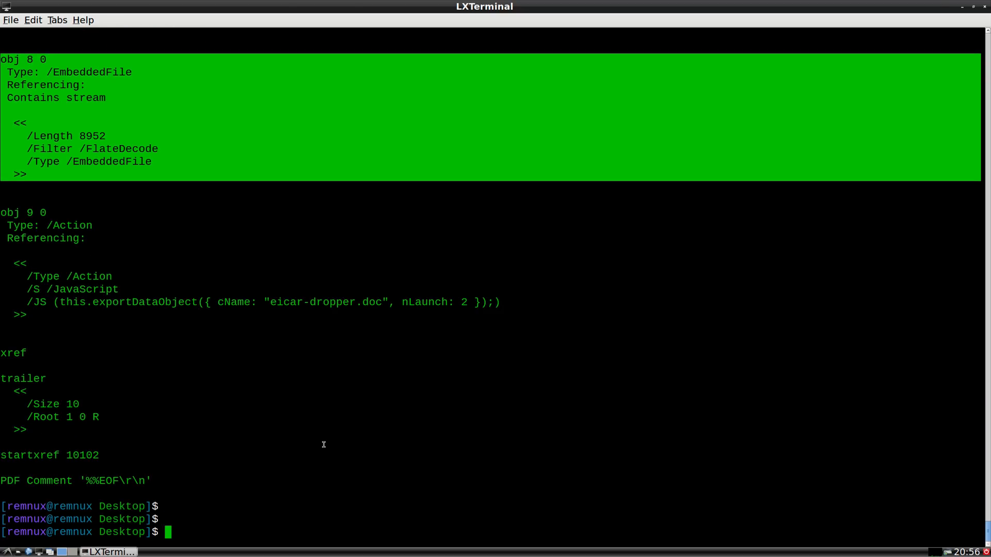
- Dump object 8 of evil.pdf to out.doc with --filter --raw, then list files with ll
text(pdf-parser.py evil.pdf | mor)
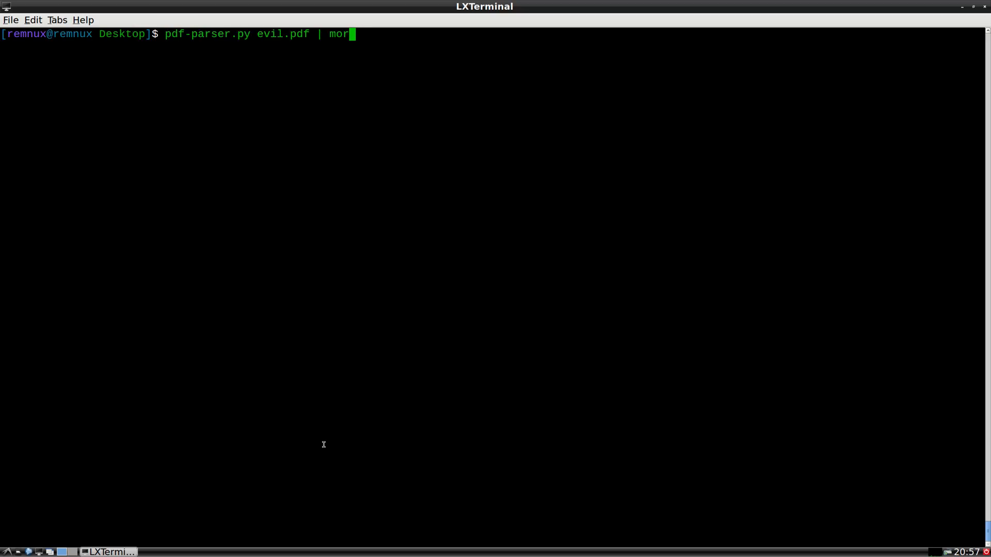
key(BackSpace)
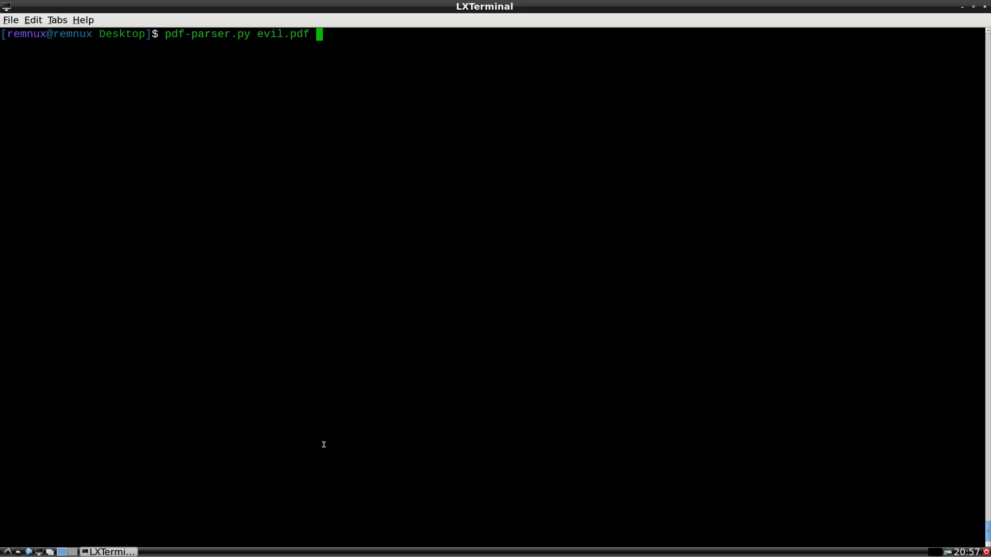
text(--object)
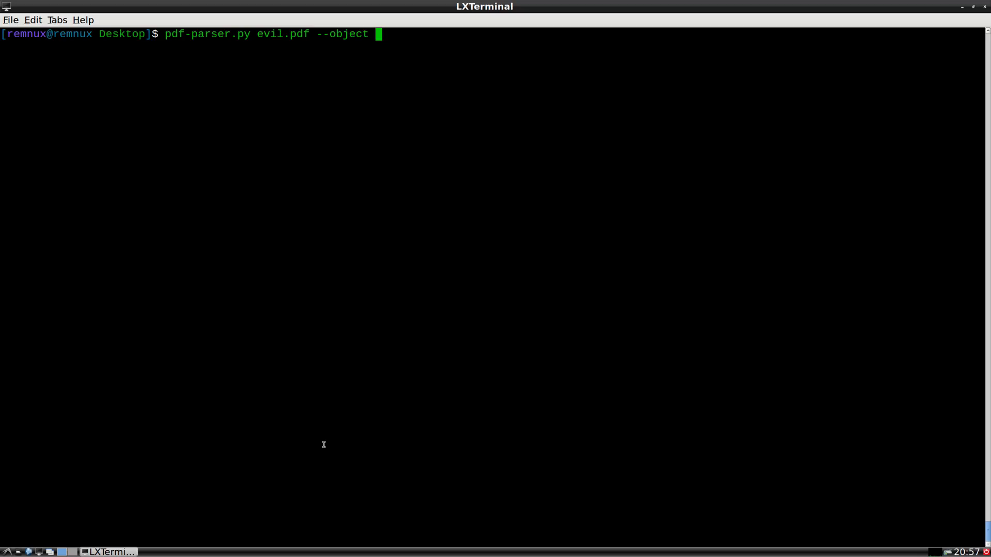
text(8 --)
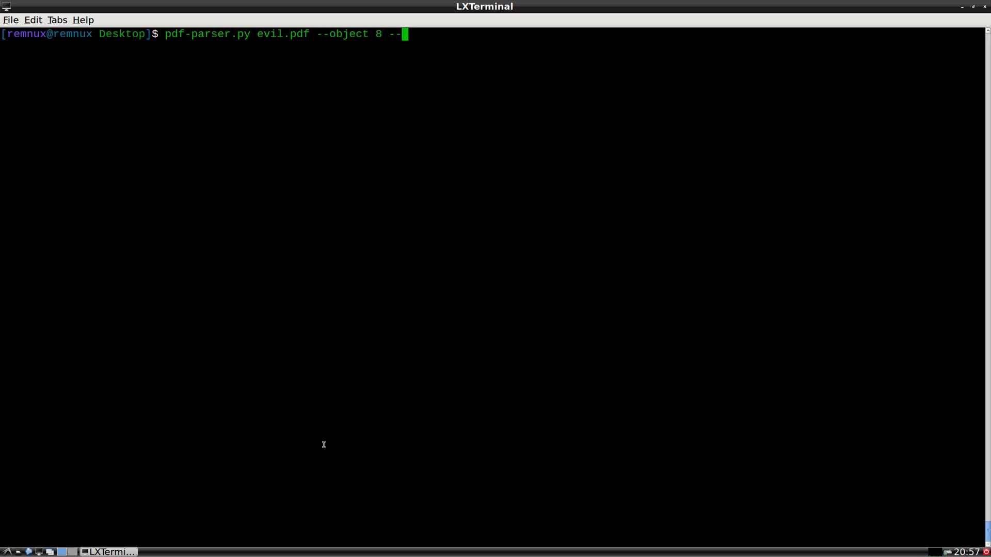
text(filter)
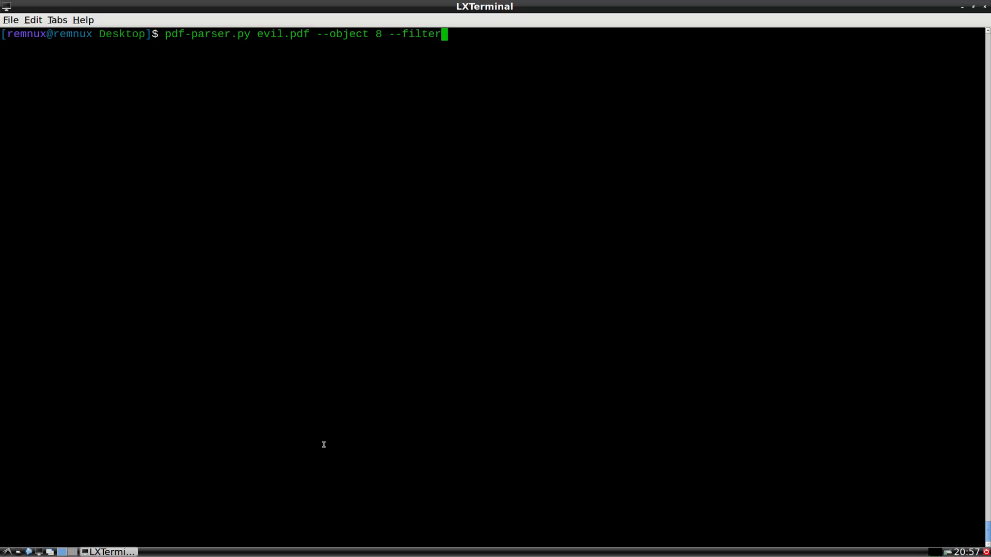
text(--raw)
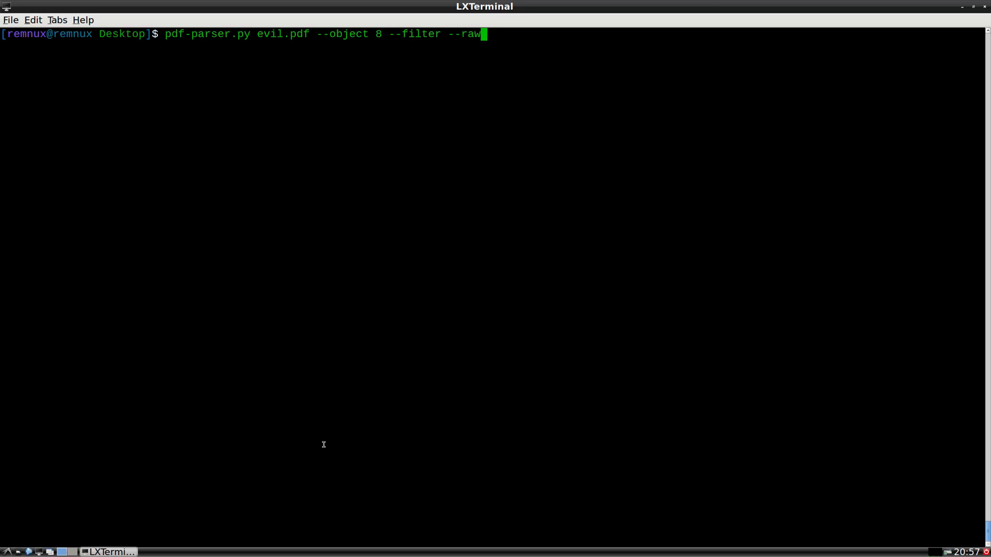
text(--dump)
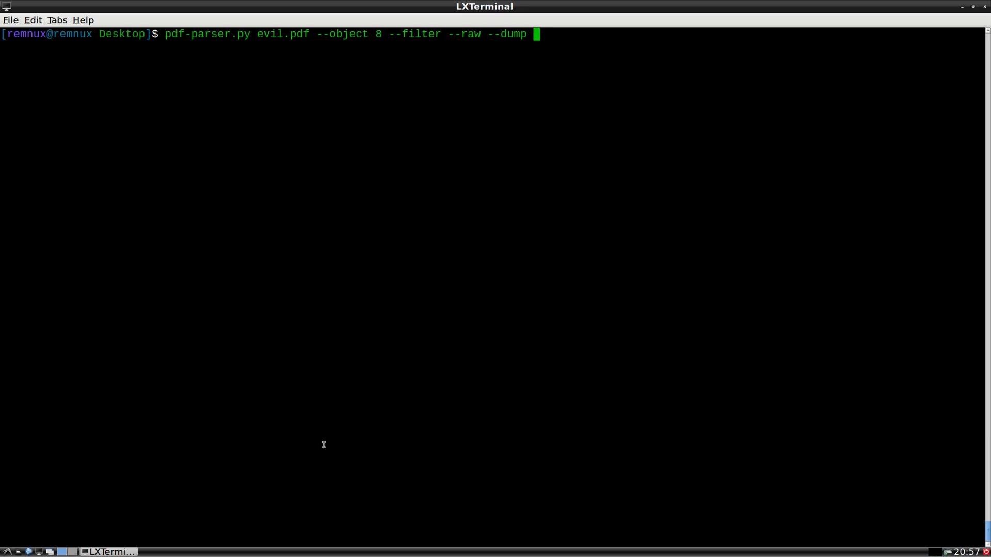
text(out.doc)
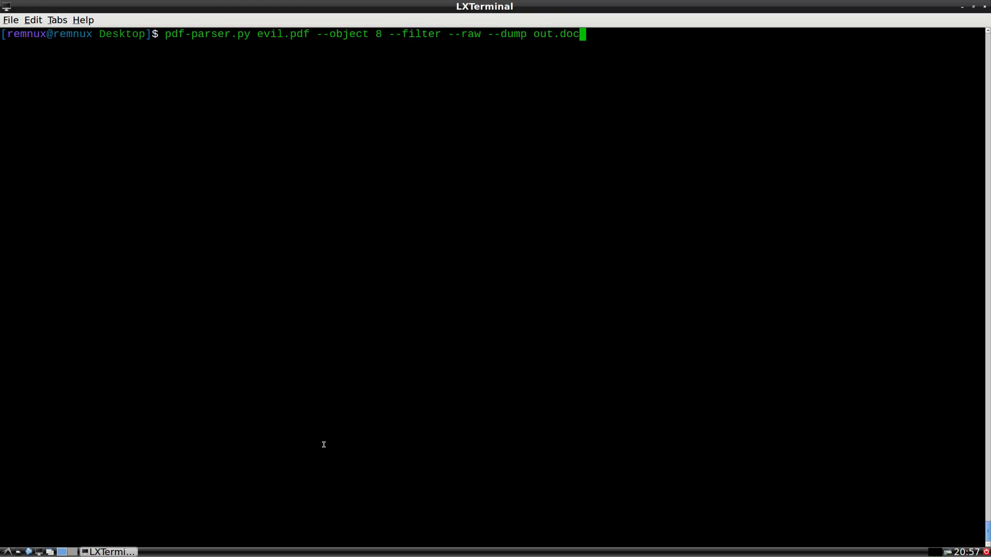
key(Return)
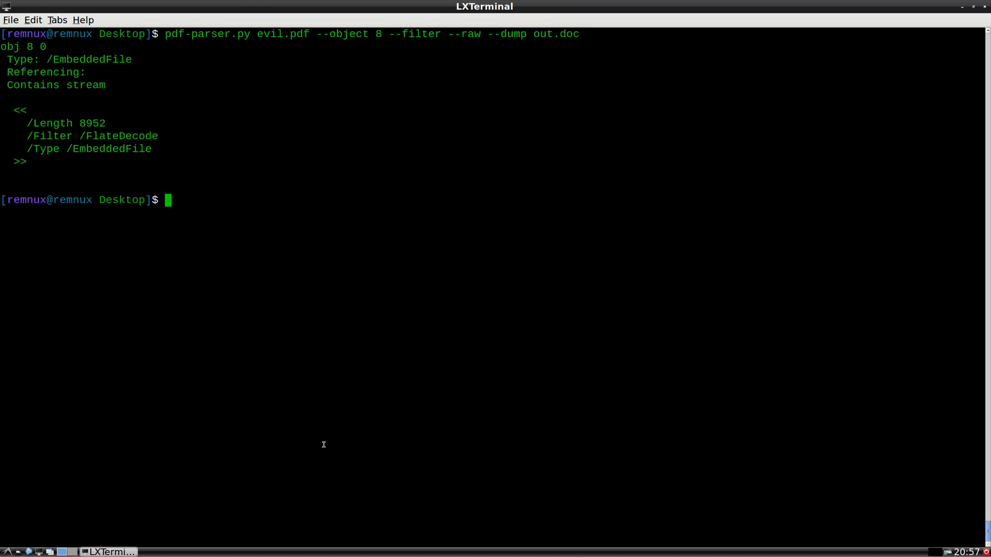
text(ll)
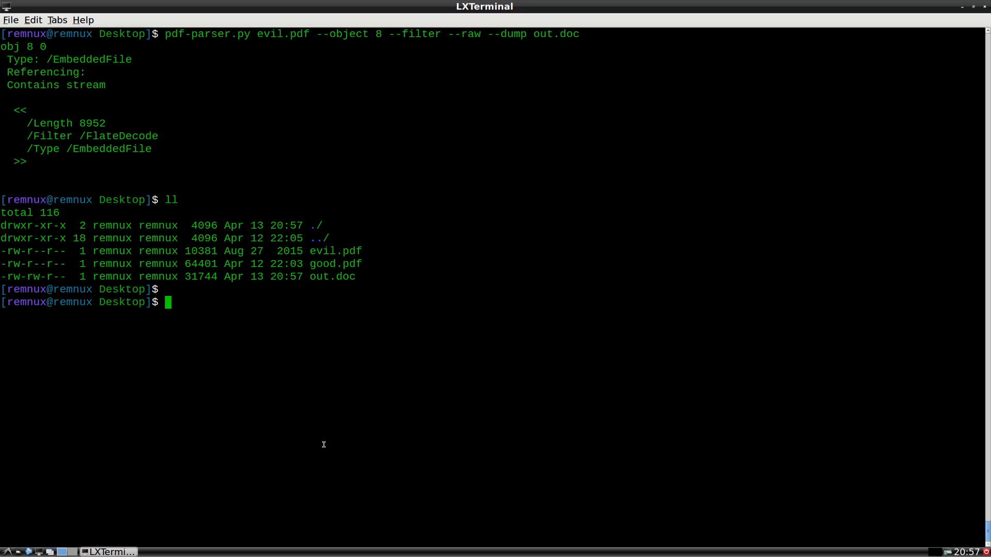
double_click(335, 276)
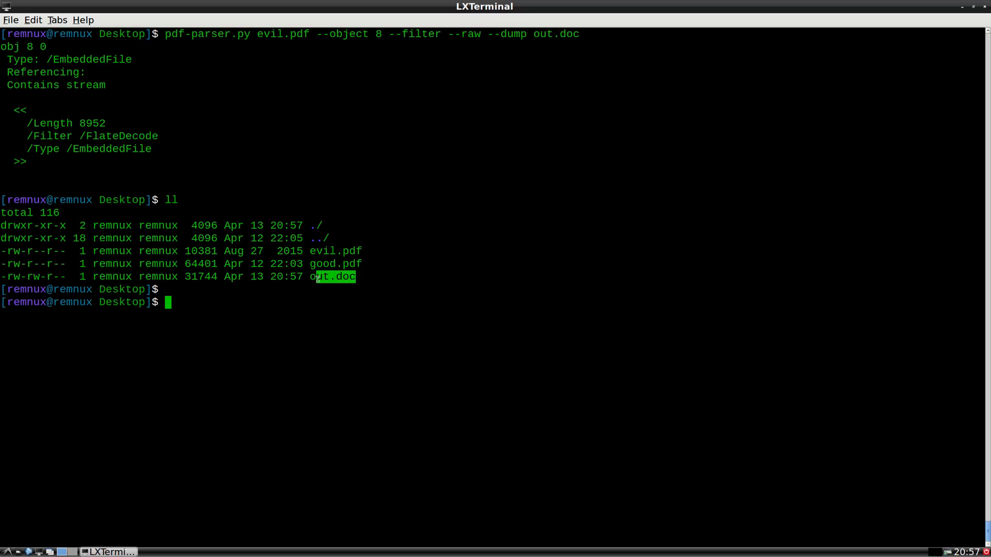
mouse_move(372, 360)
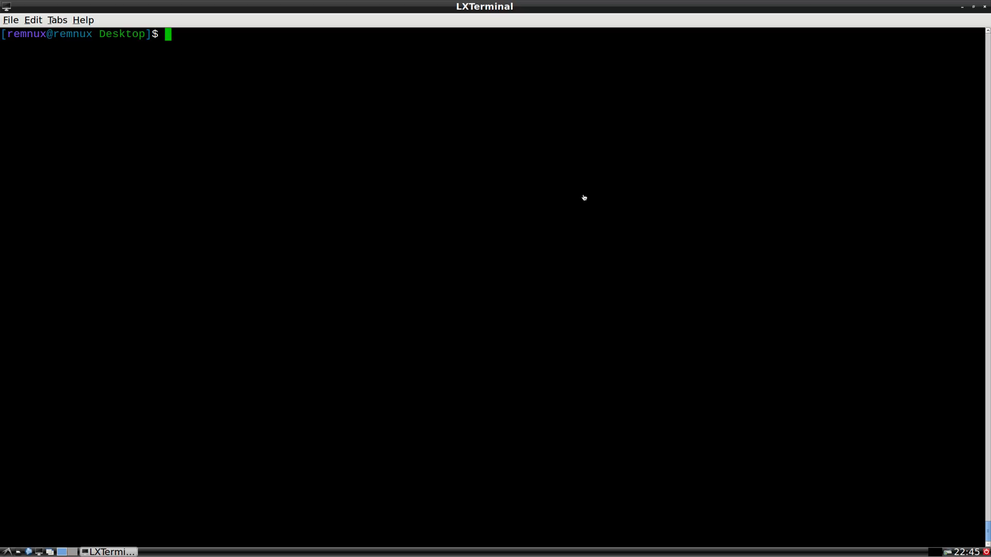
- Run 'file out.doc', identifying a Composite Document File V2 Word document
text(file out.doc)
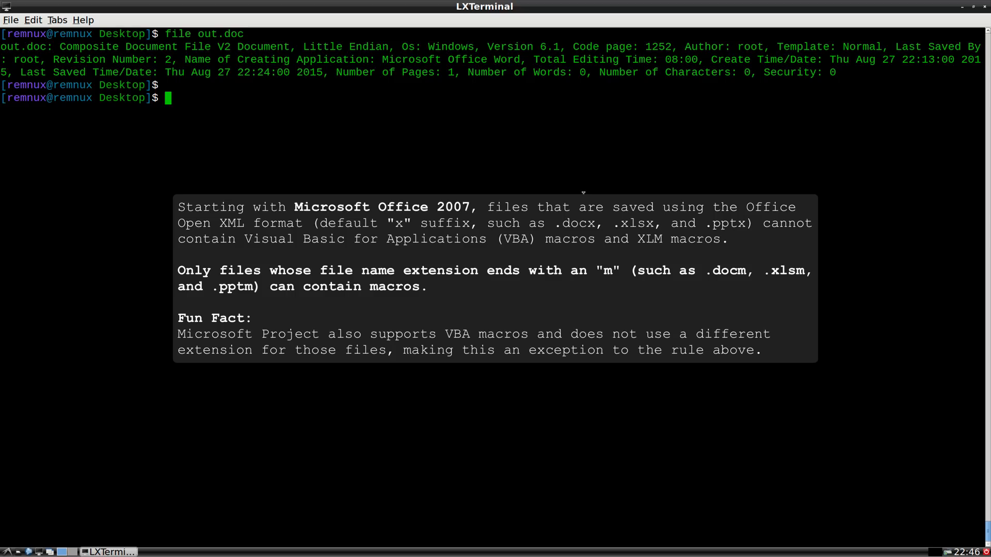
- Run oledump.py out.doc to list its 11 streams, including Macros/VBA/Module1
text(file out.doc)
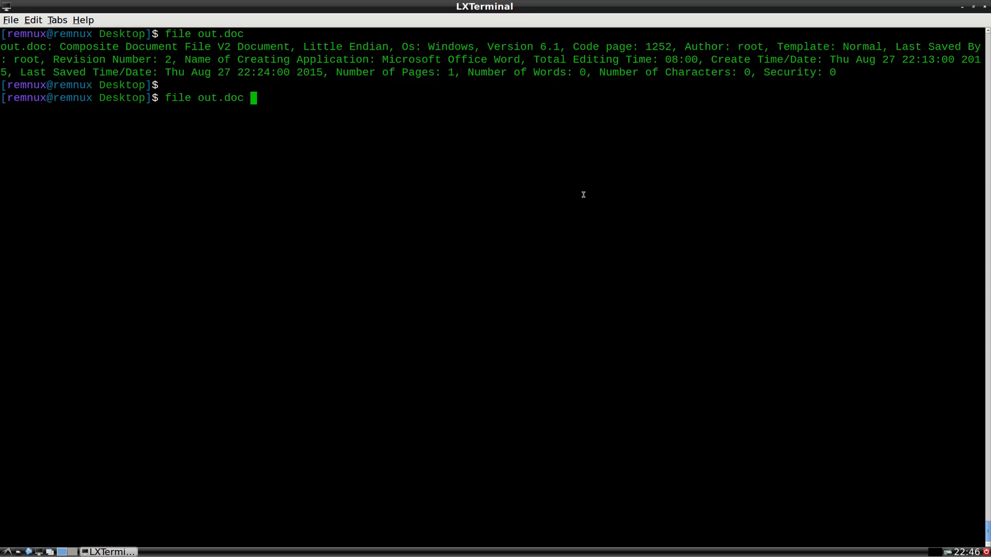
text(ole)
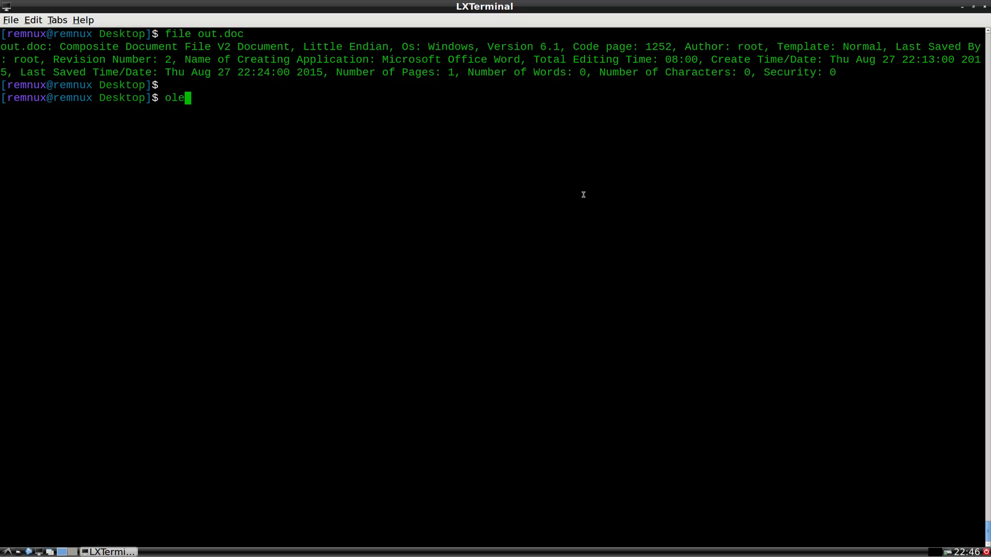
text(dump.py)
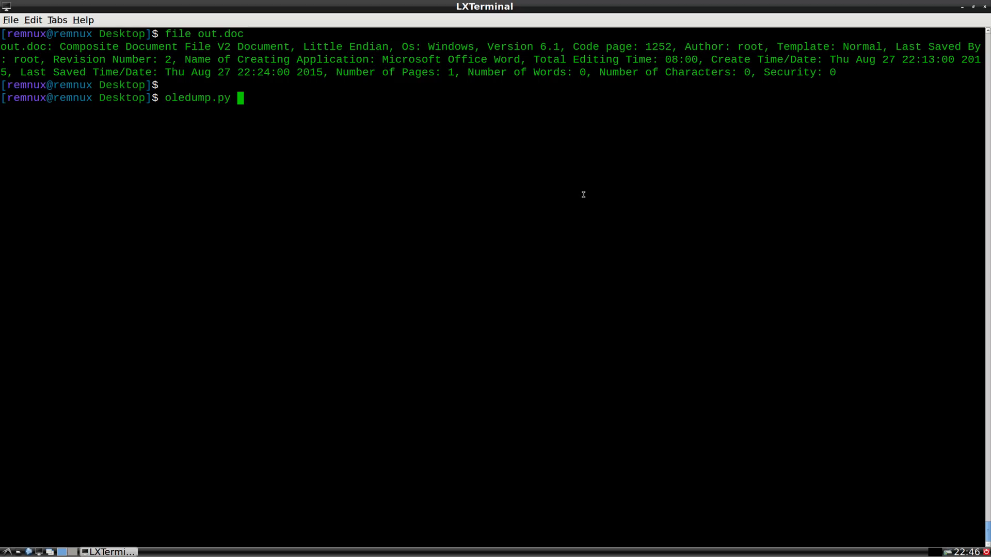
key(Return)
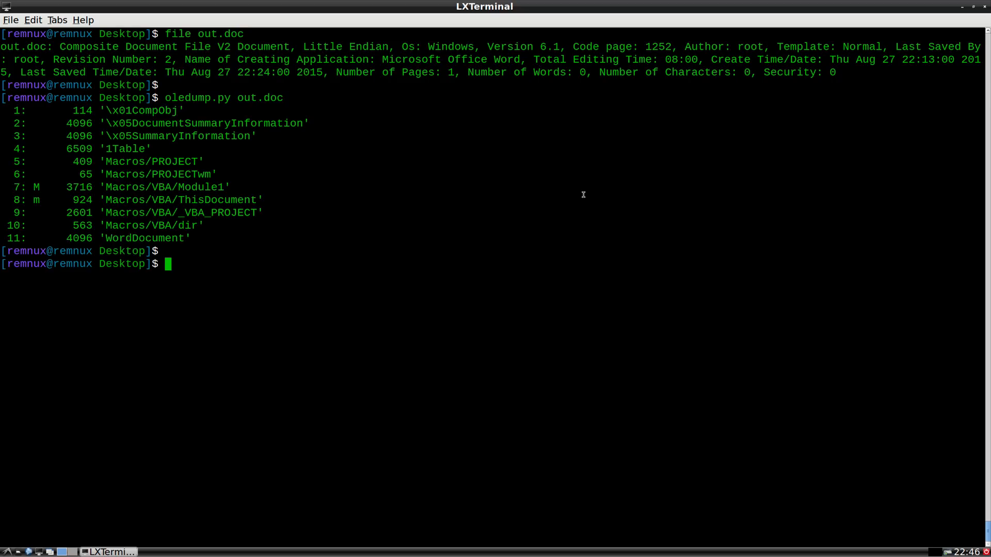
mouse_move(16, 187)
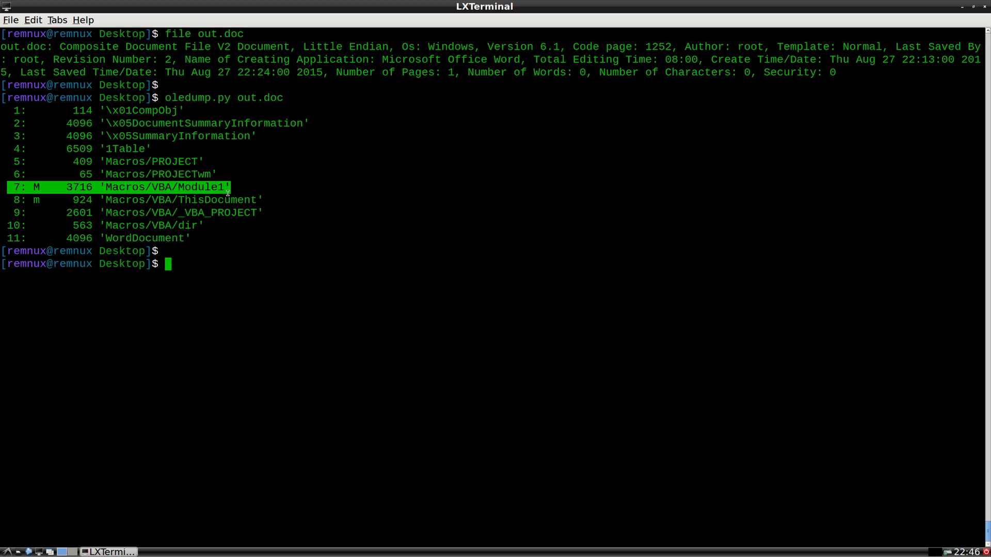
- Dump stream 7 with --vbadecompress through more, revealing the AutoOpen EICAR macro
text(oledump.py out.doc)
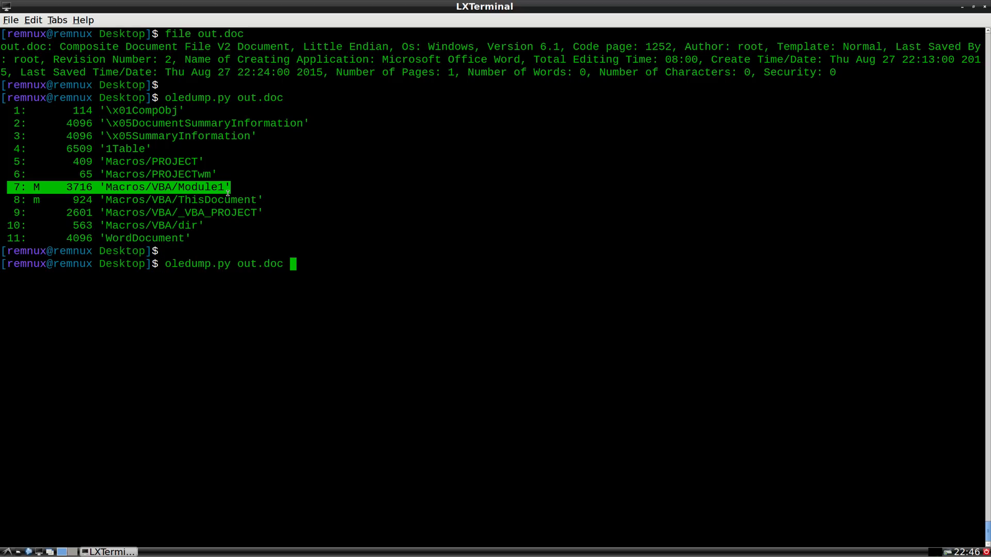
text(--select)
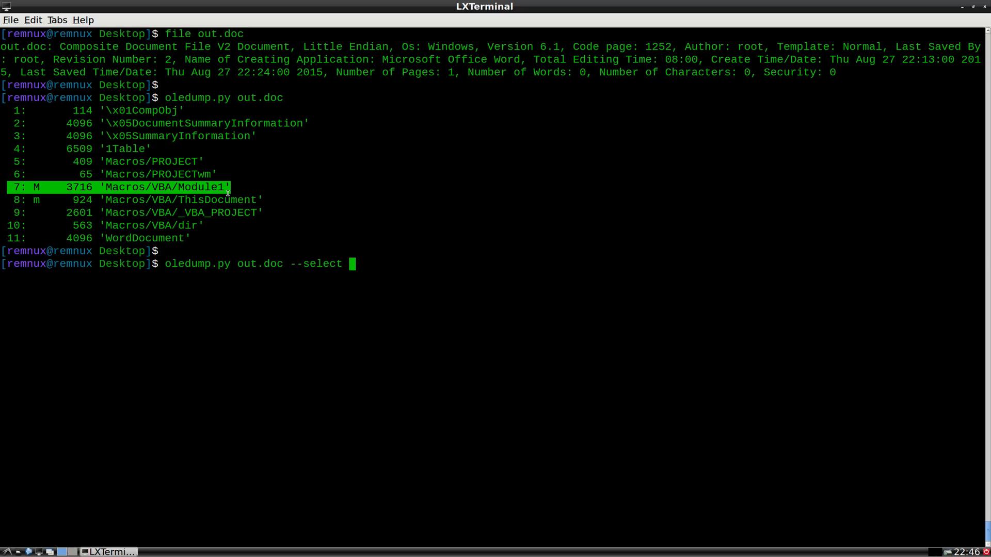
text(7)
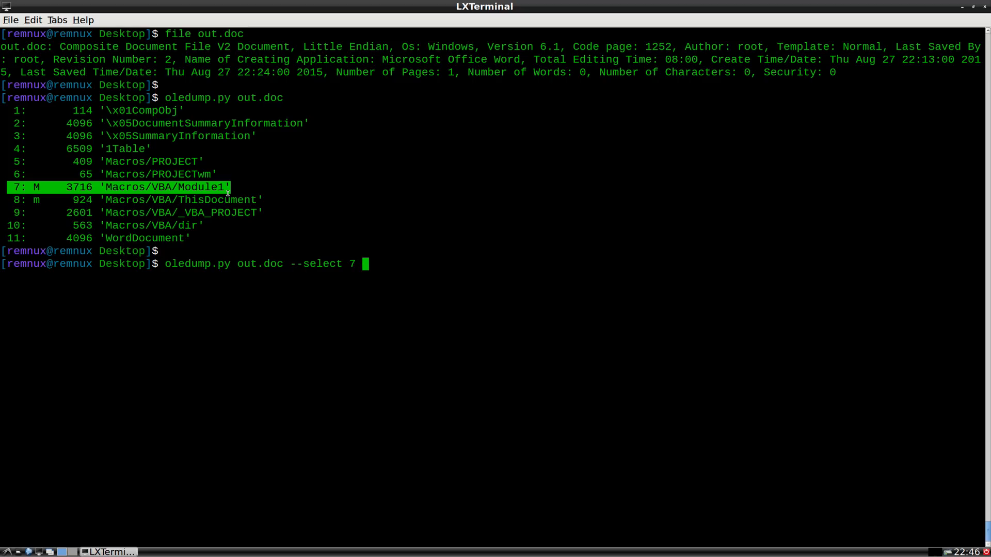
text(-vbadecompre)
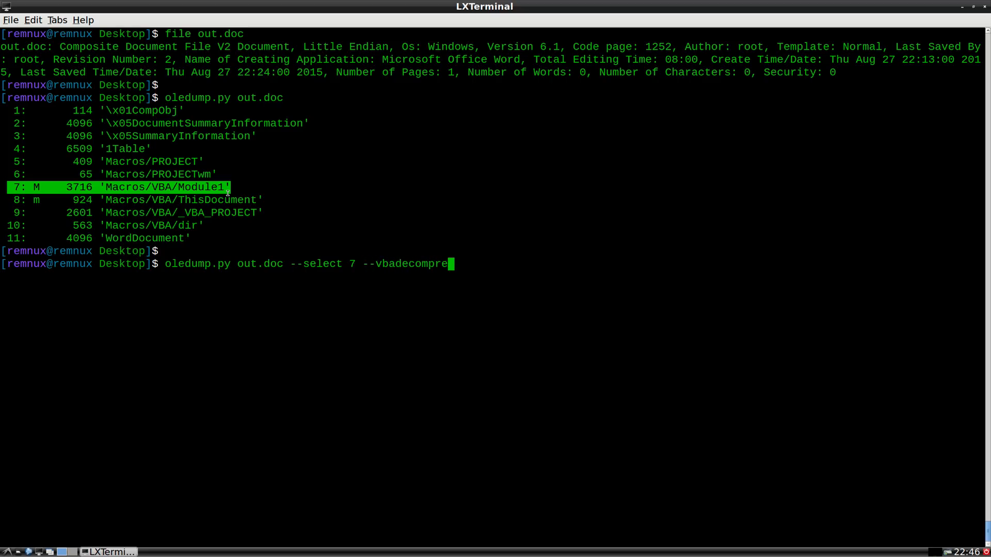
text(ss | more)
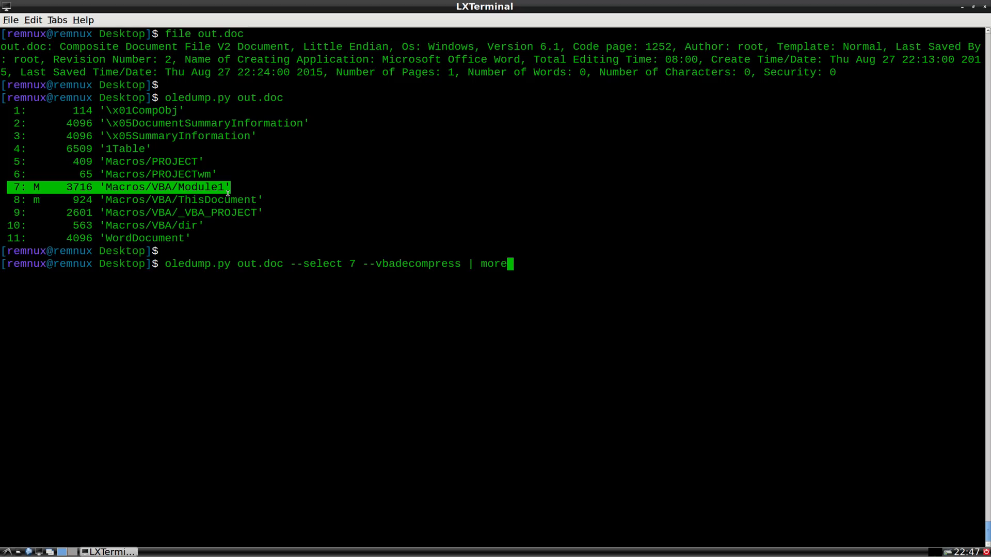
key(Return)
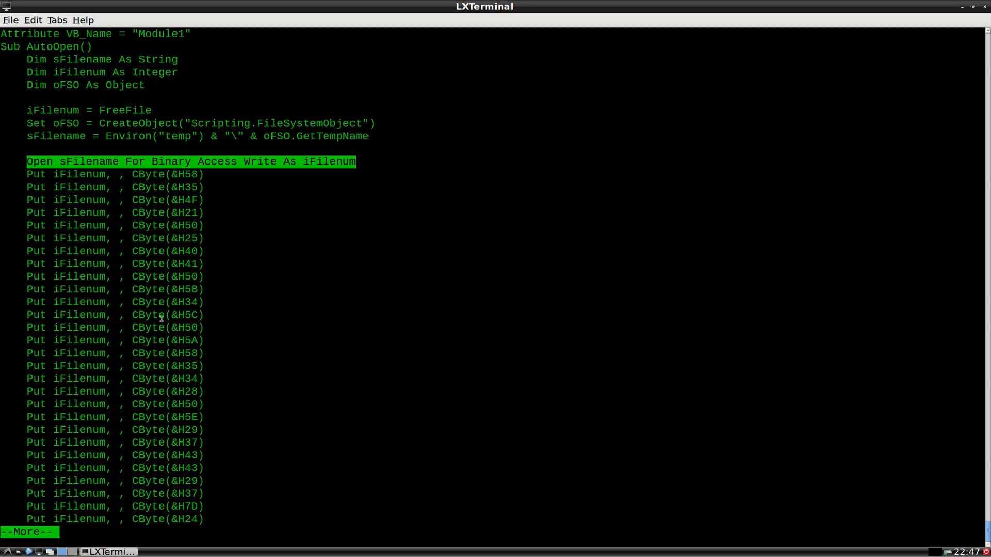
scroll(down, 3)
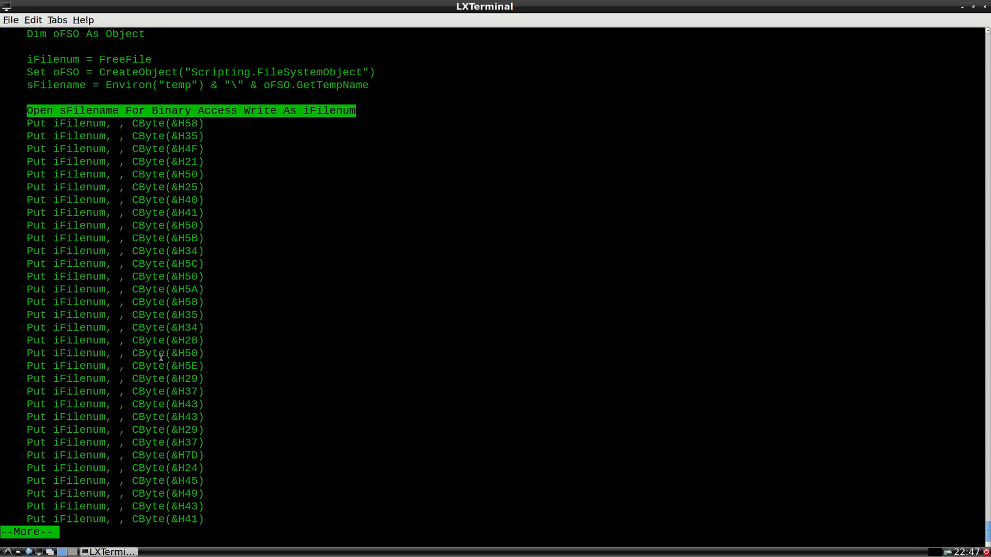
key(space)
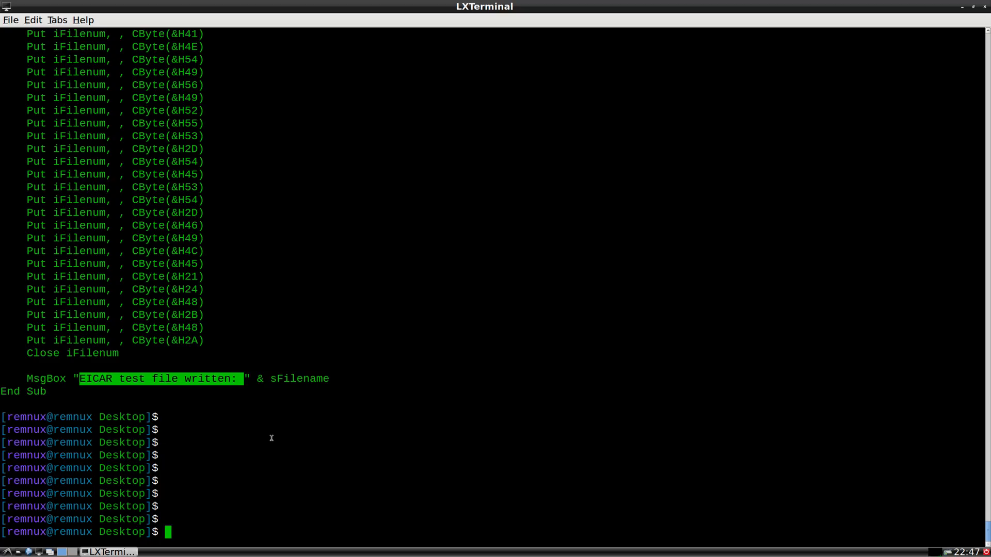
mouse_move(275, 444)
text(pdfid.py -h | more)
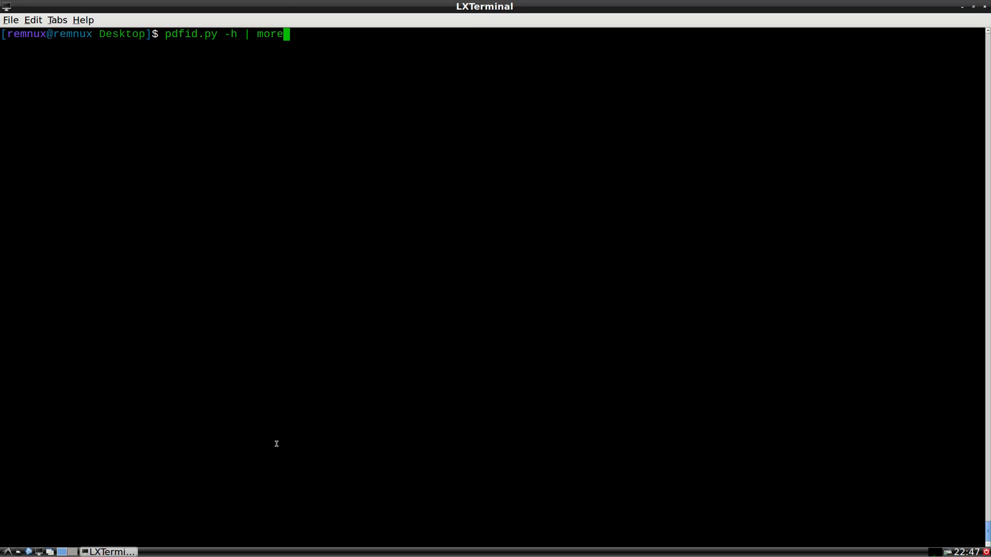
- Show the pdfid.py -h options list and add a fresh prompt line
key(Return)
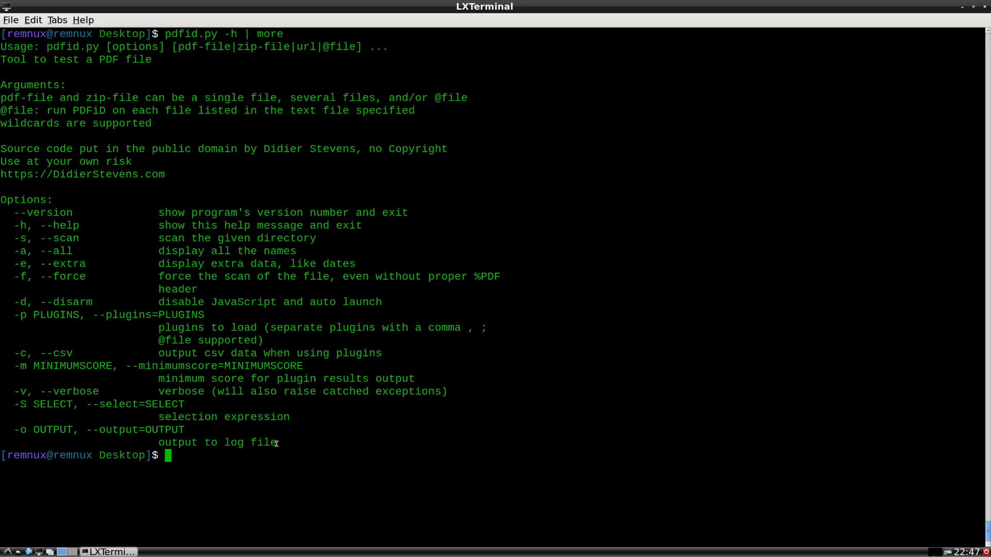
key(Return)
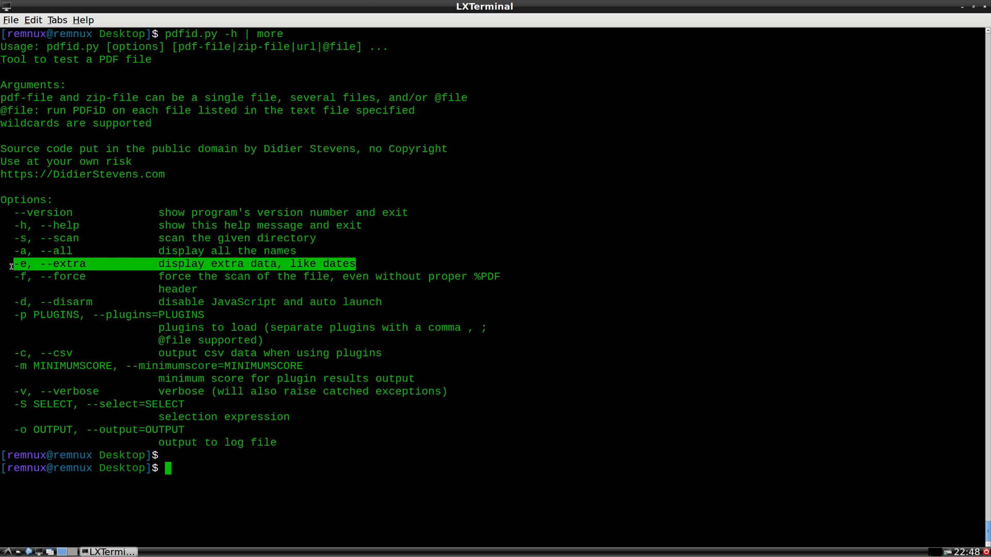
mouse_move(352, 455)
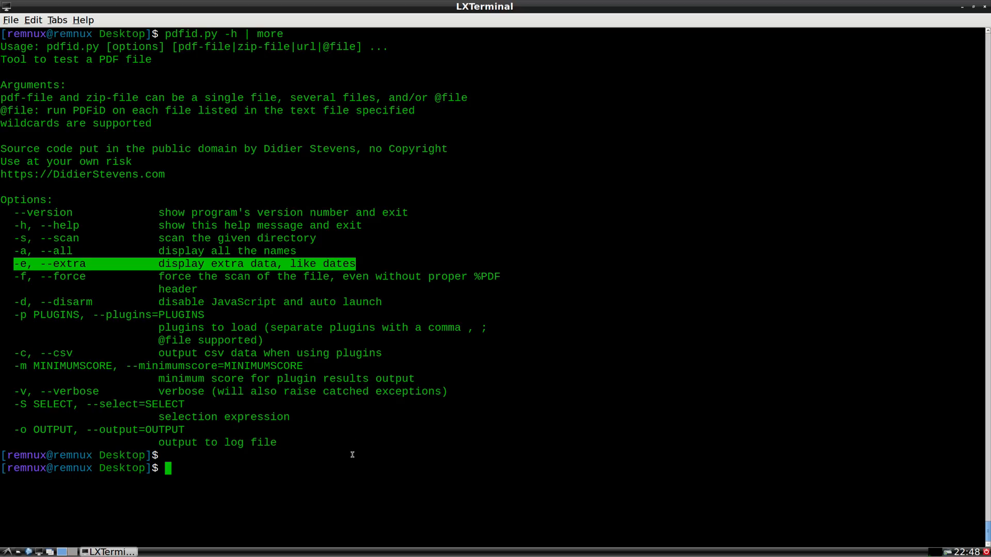
- Run 'pdf-parser.py -h | more' to list its search, object, filter and dump options
text(pdf-parser)
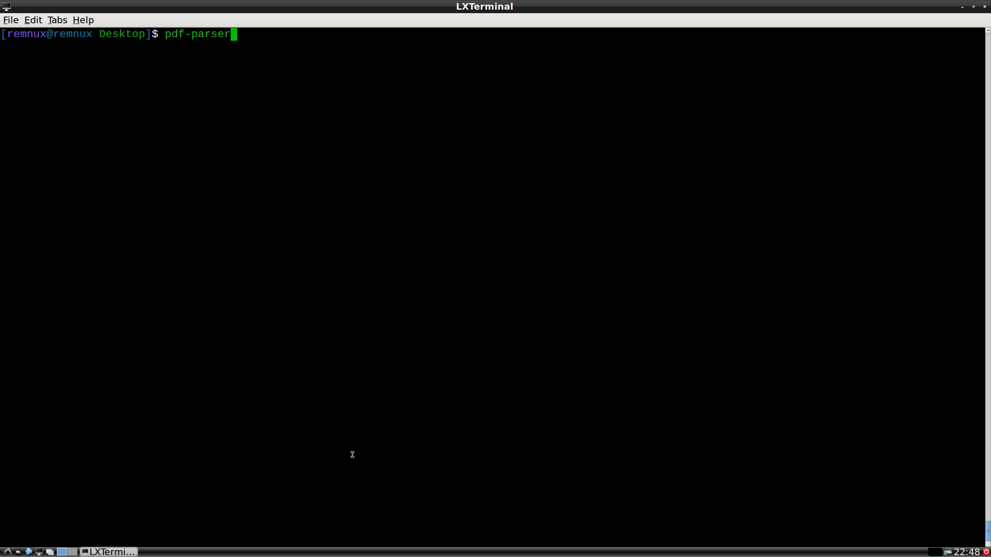
text(.py -h |)
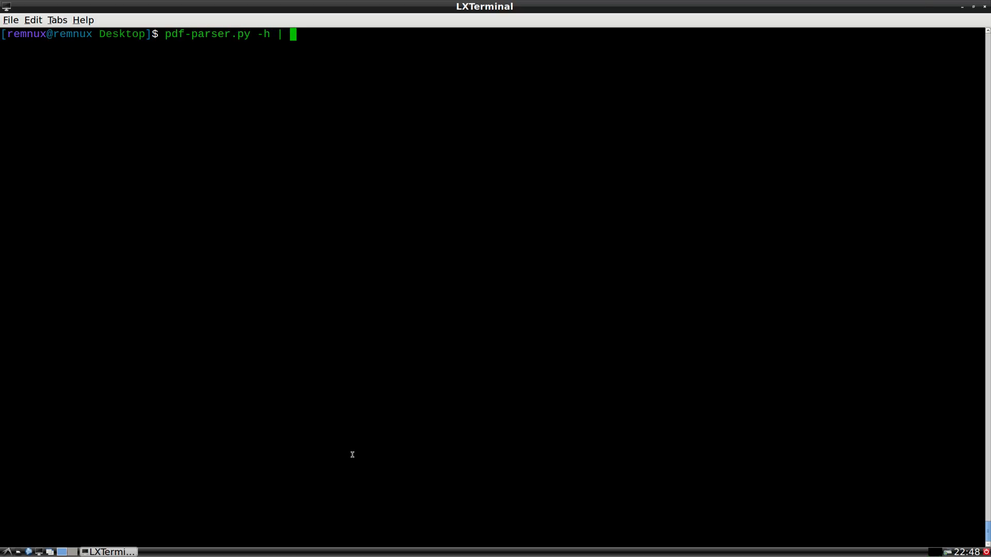
key(Return)
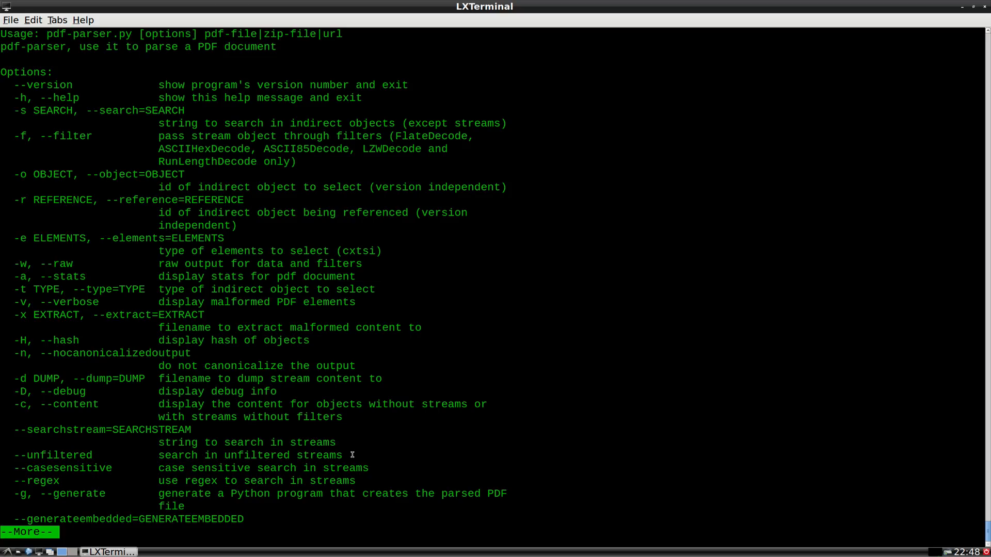
mouse_move(301, 451)
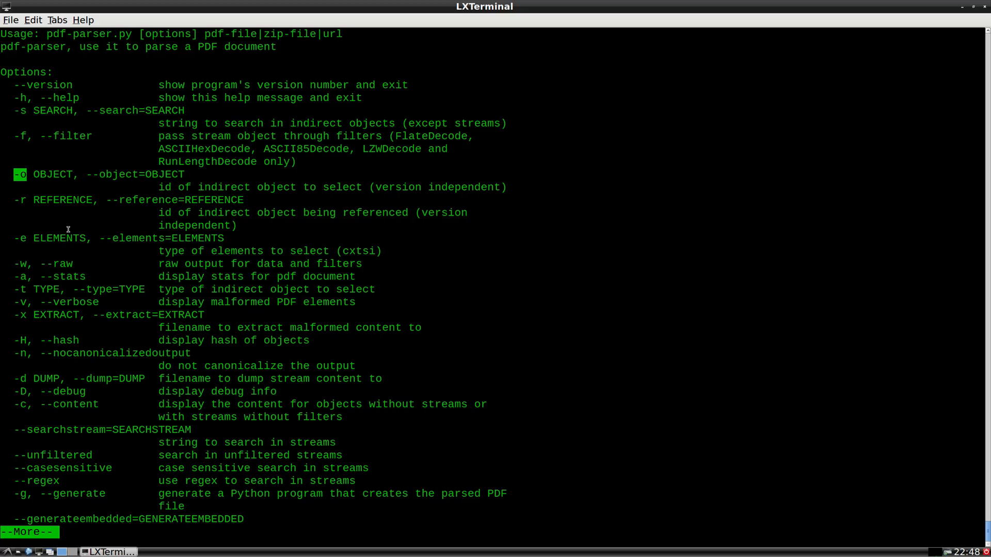
mouse_move(12, 135)
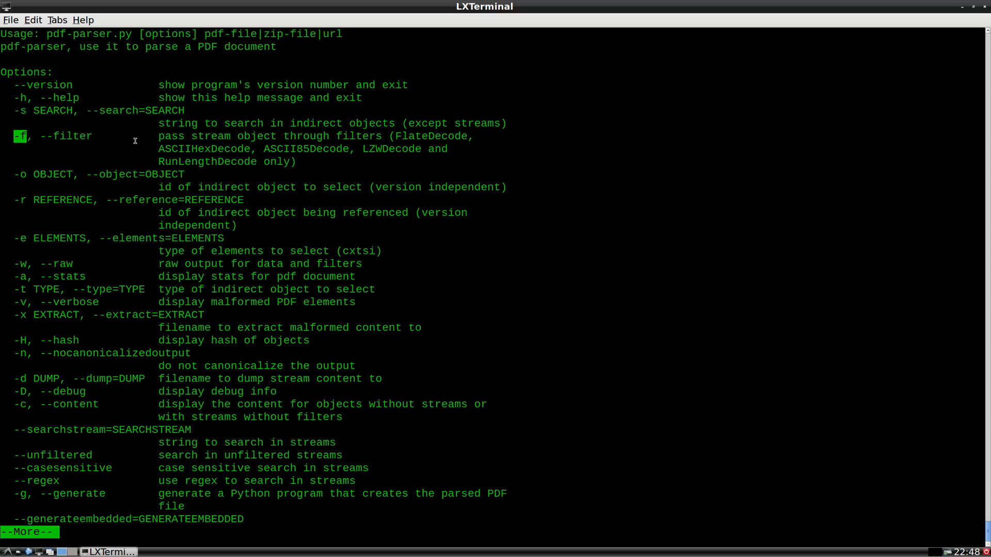
mouse_move(108, 261)
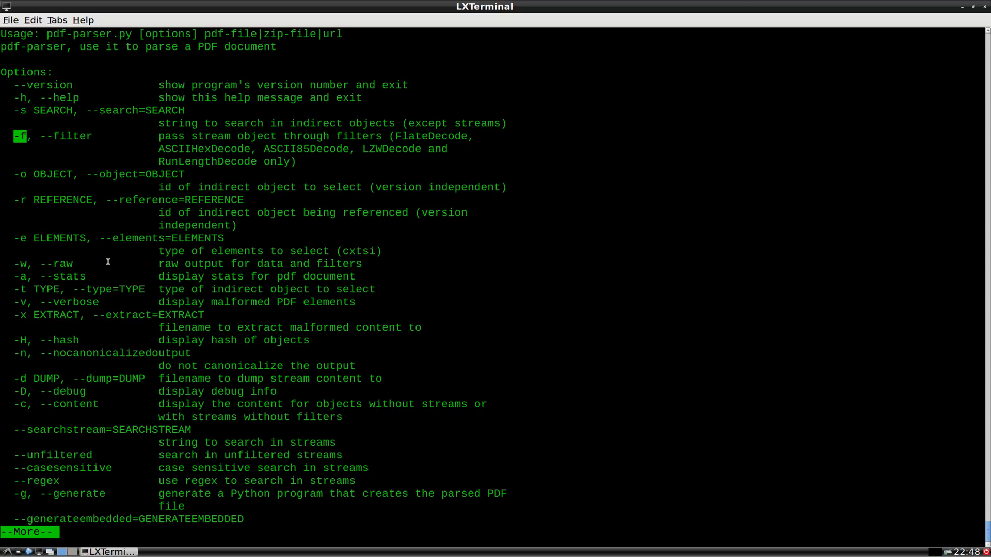
mouse_move(9, 264)
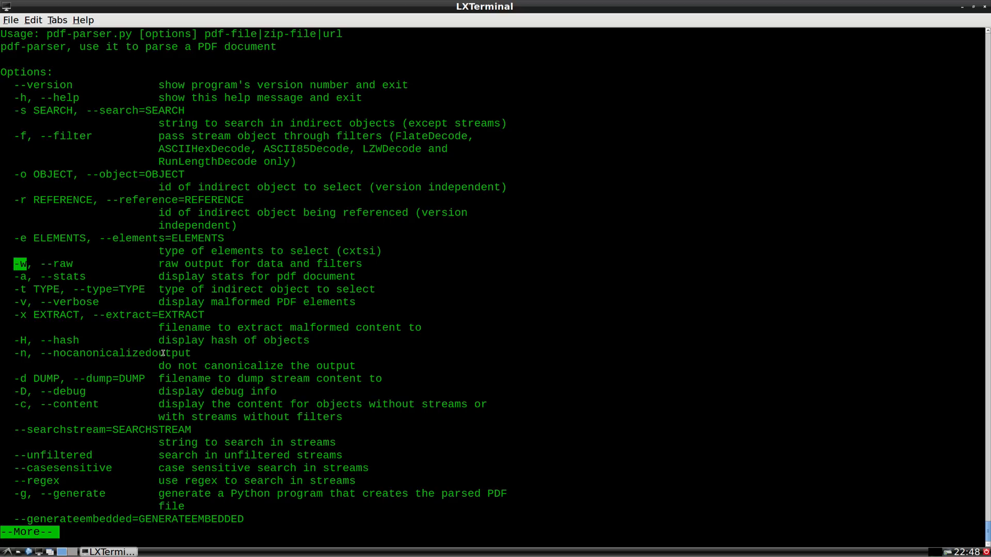
mouse_move(71, 379)
text(oledump.py)
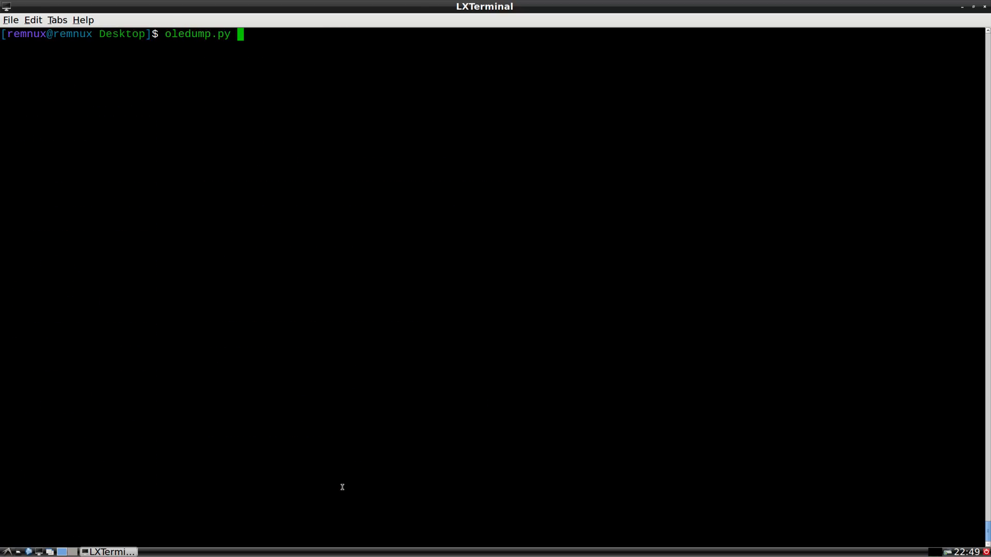
- Run 'oledump.py -h | more' to page through oledump's help options
key(Return)
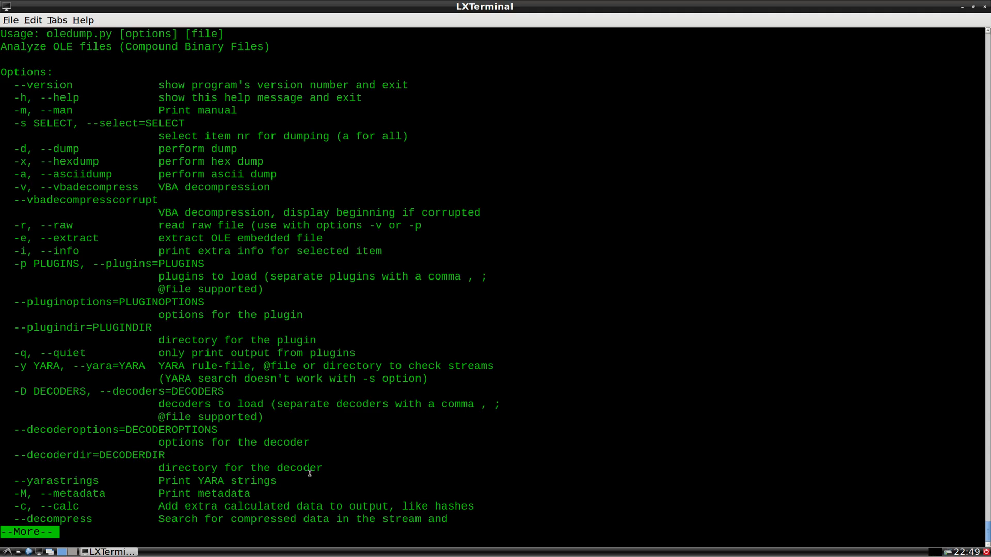
mouse_move(189, 365)
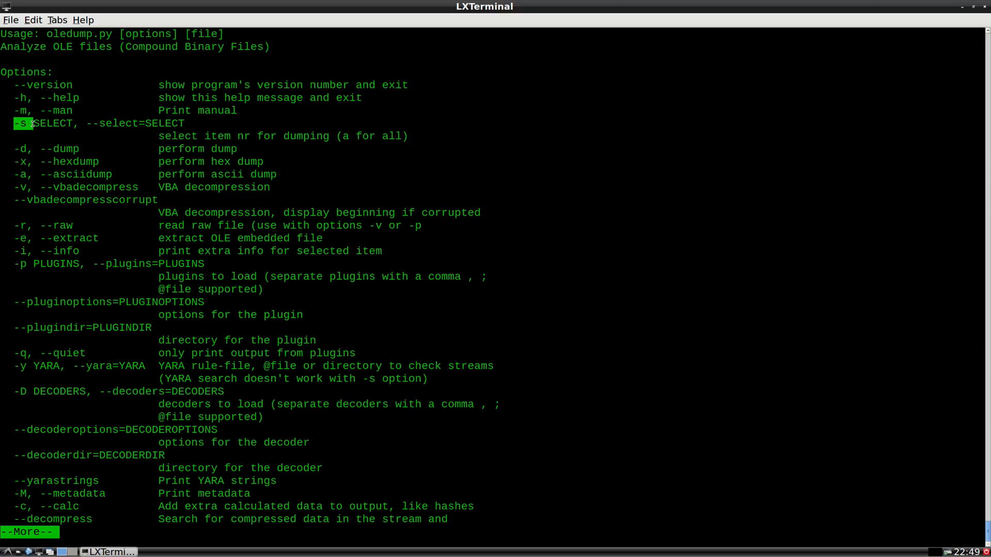
mouse_move(60, 189)
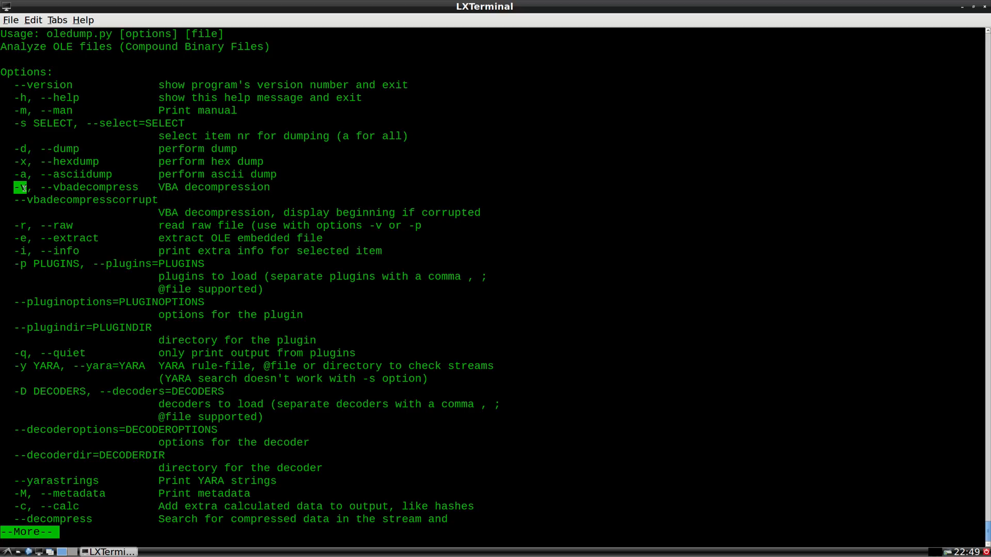
mouse_move(156, 288)
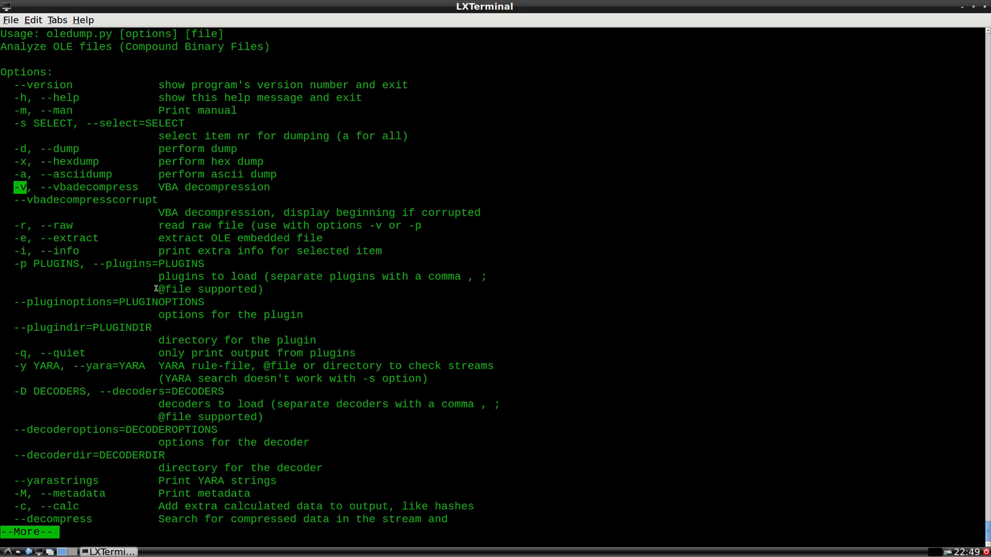